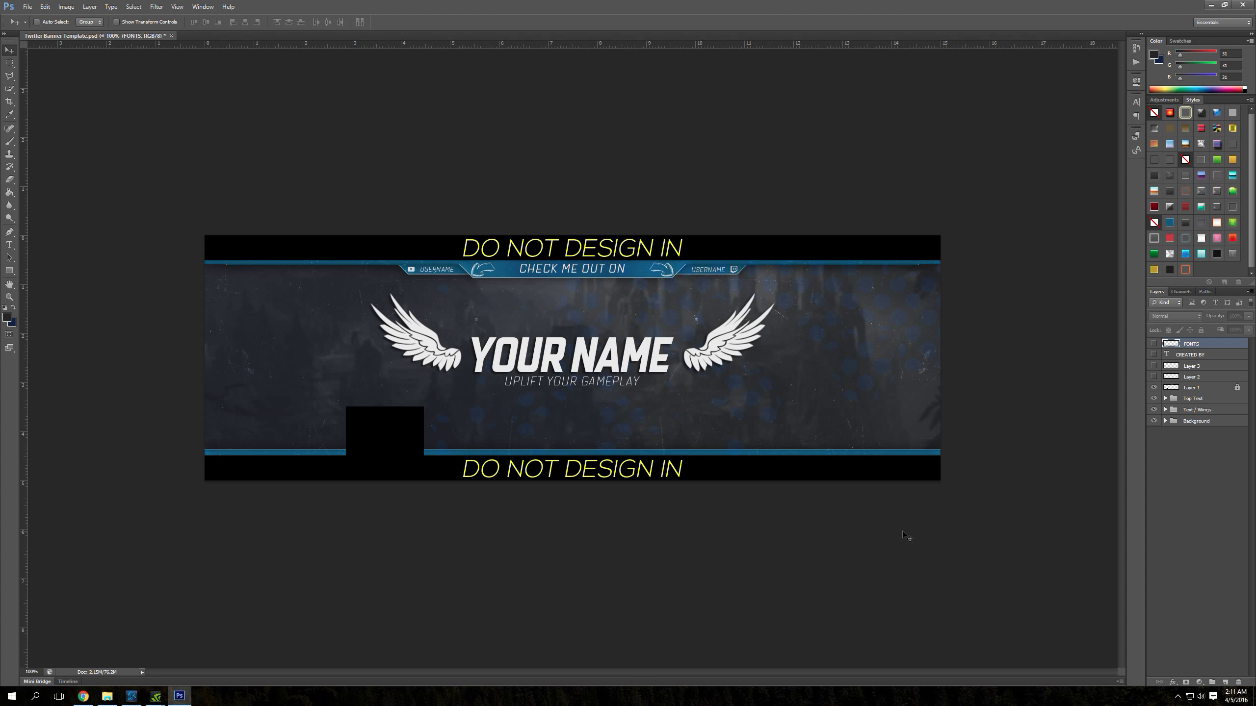
mouse_move(738, 282)
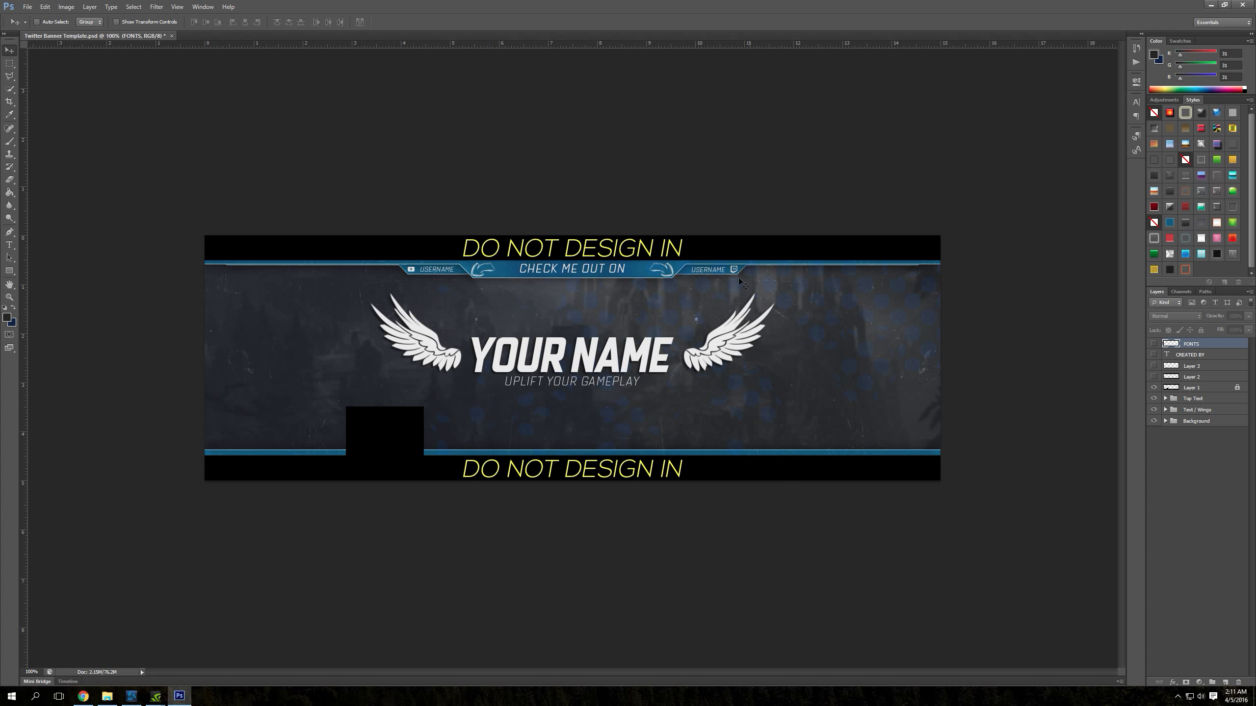
mouse_move(727, 282)
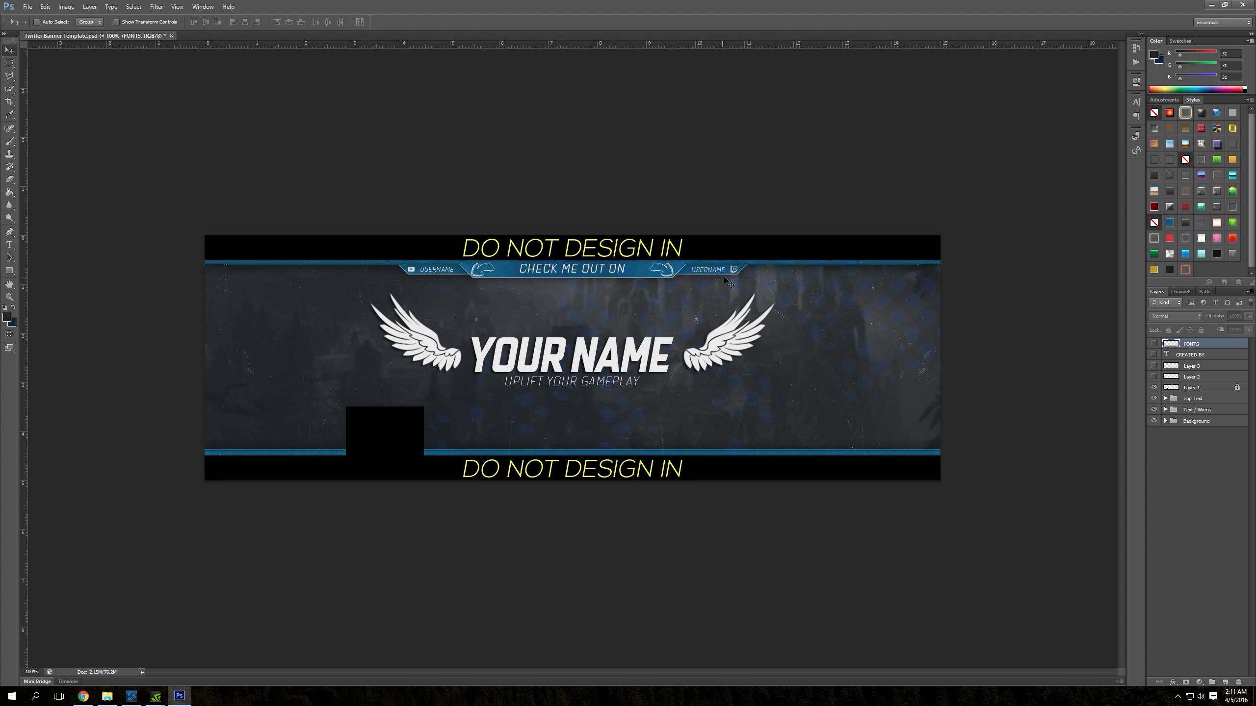
mouse_move(1252, 342)
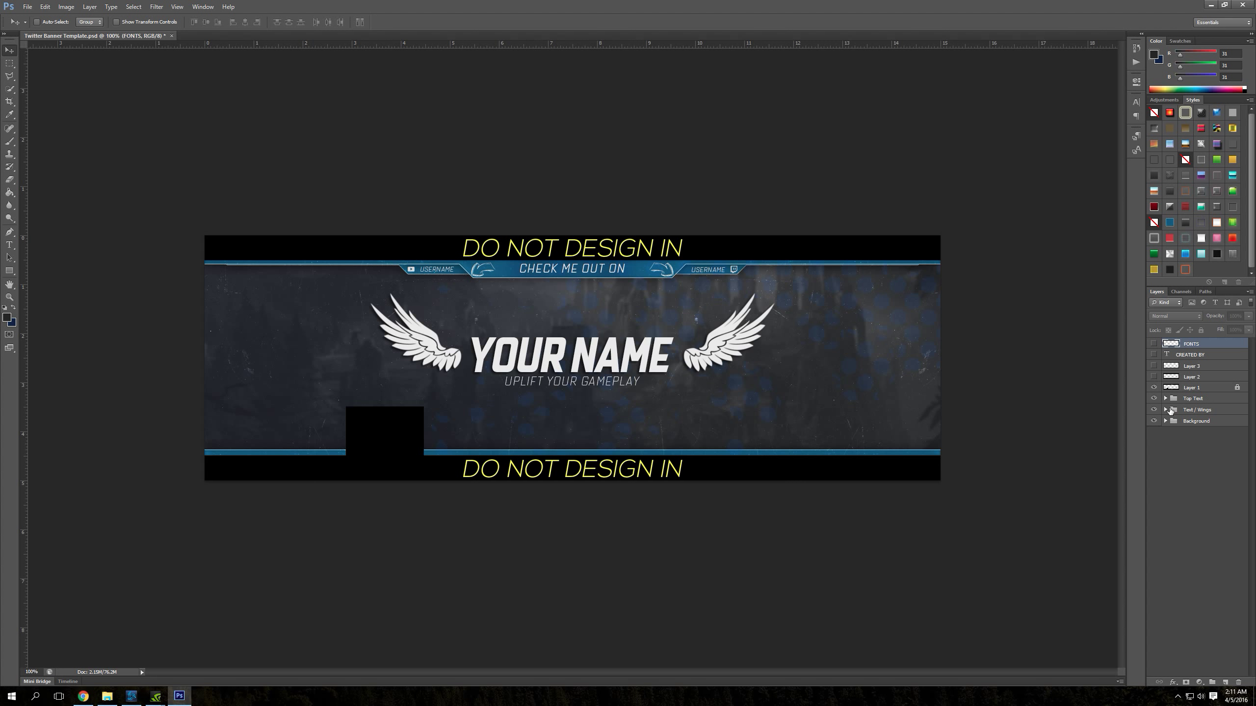
Expand then collapse the Text / Wings group, and expand the Background group.
left_click(1166, 409)
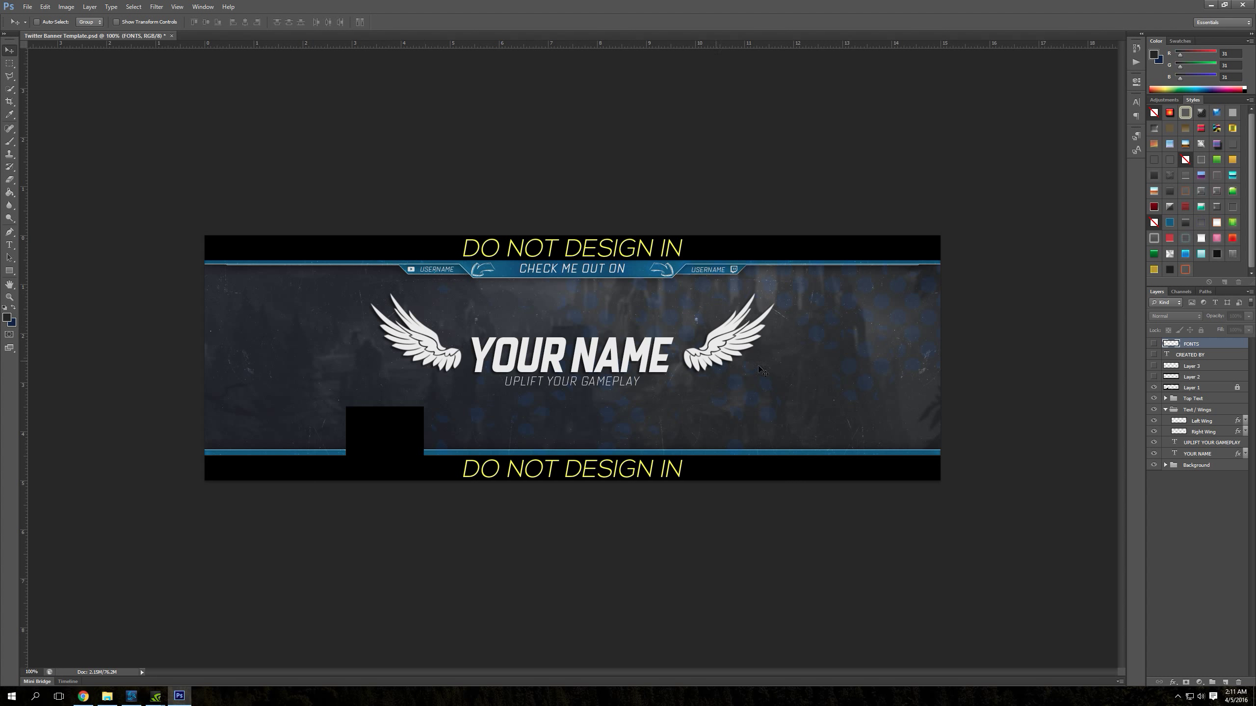
left_click(1166, 409)
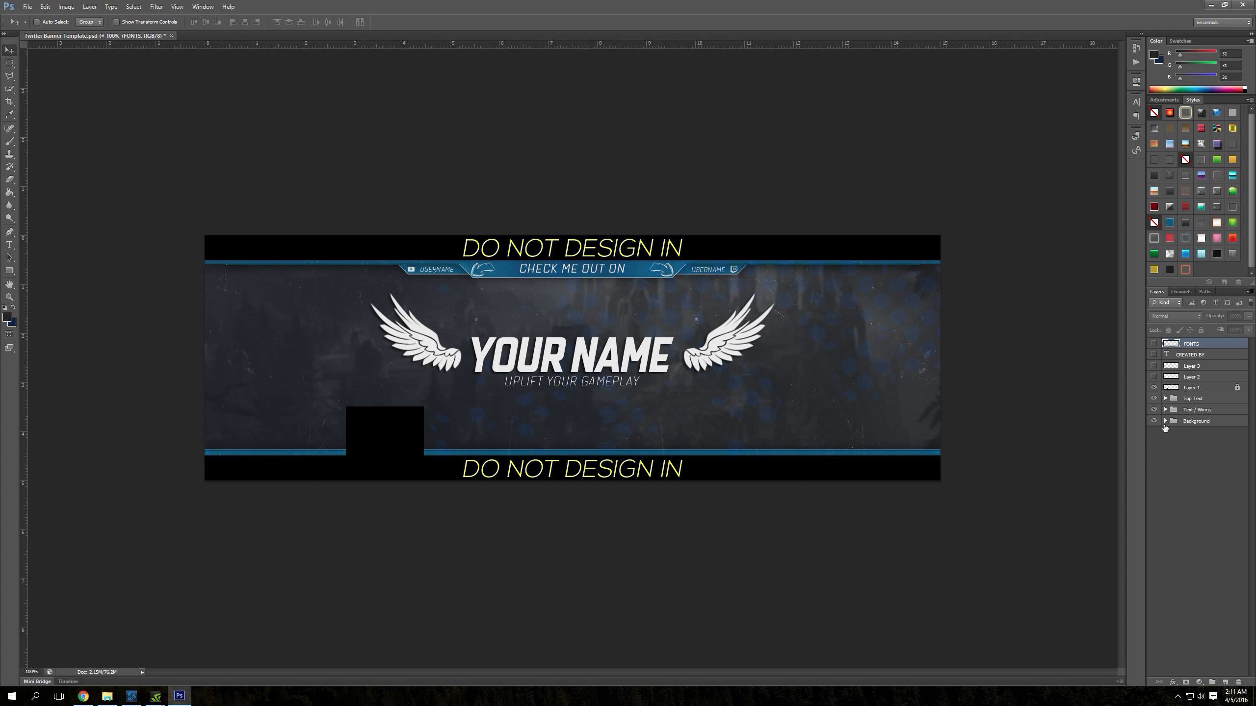
left_click(1166, 421)
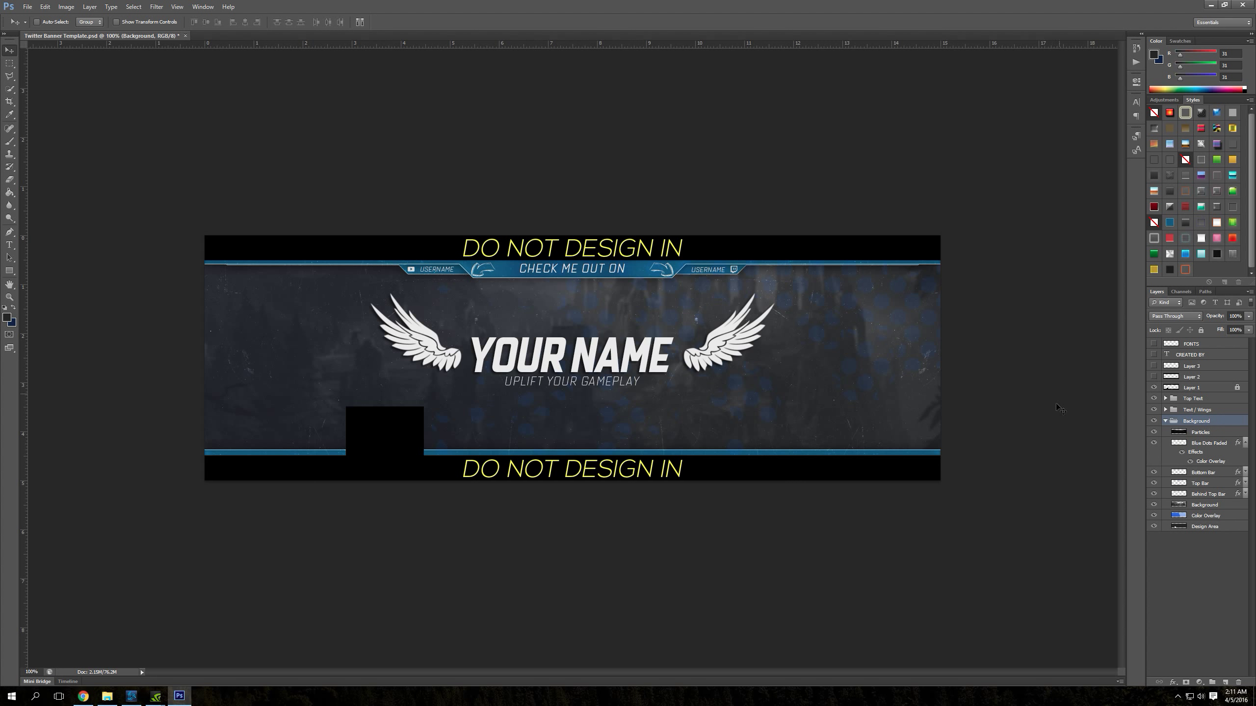
mouse_move(1159, 425)
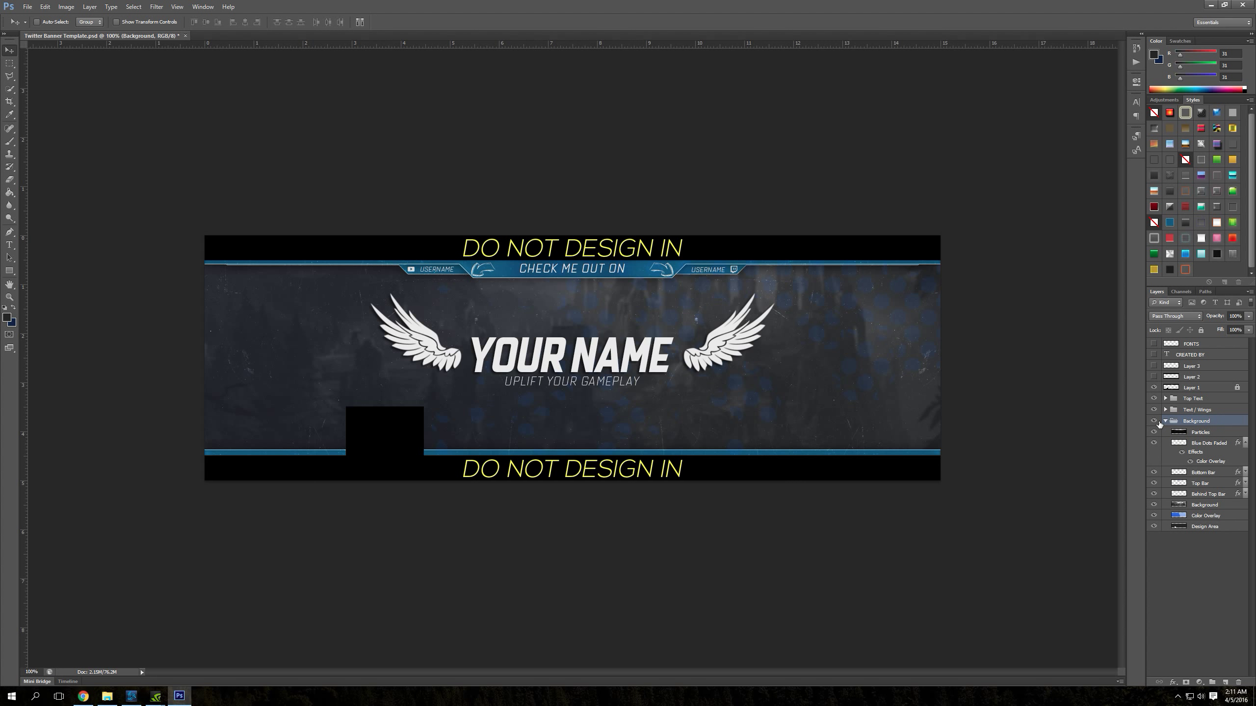
Collapse the Background group in the Layers panel.
left_click(1166, 421)
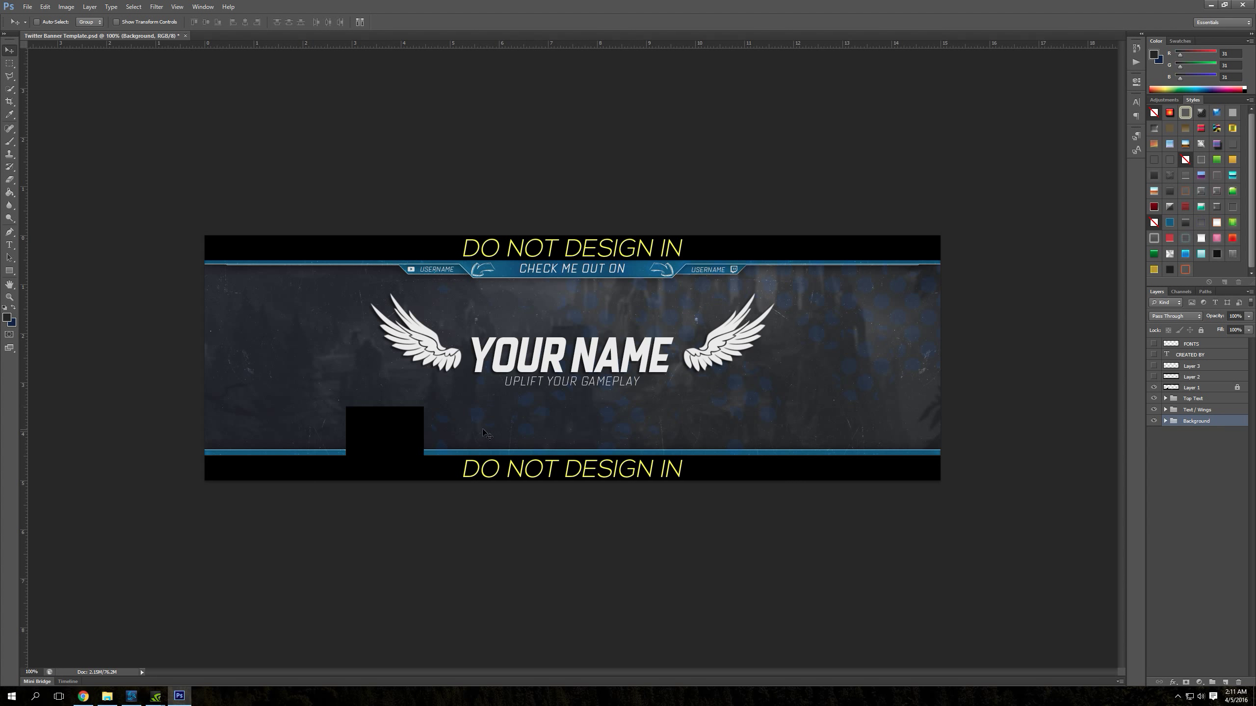
mouse_move(418, 279)
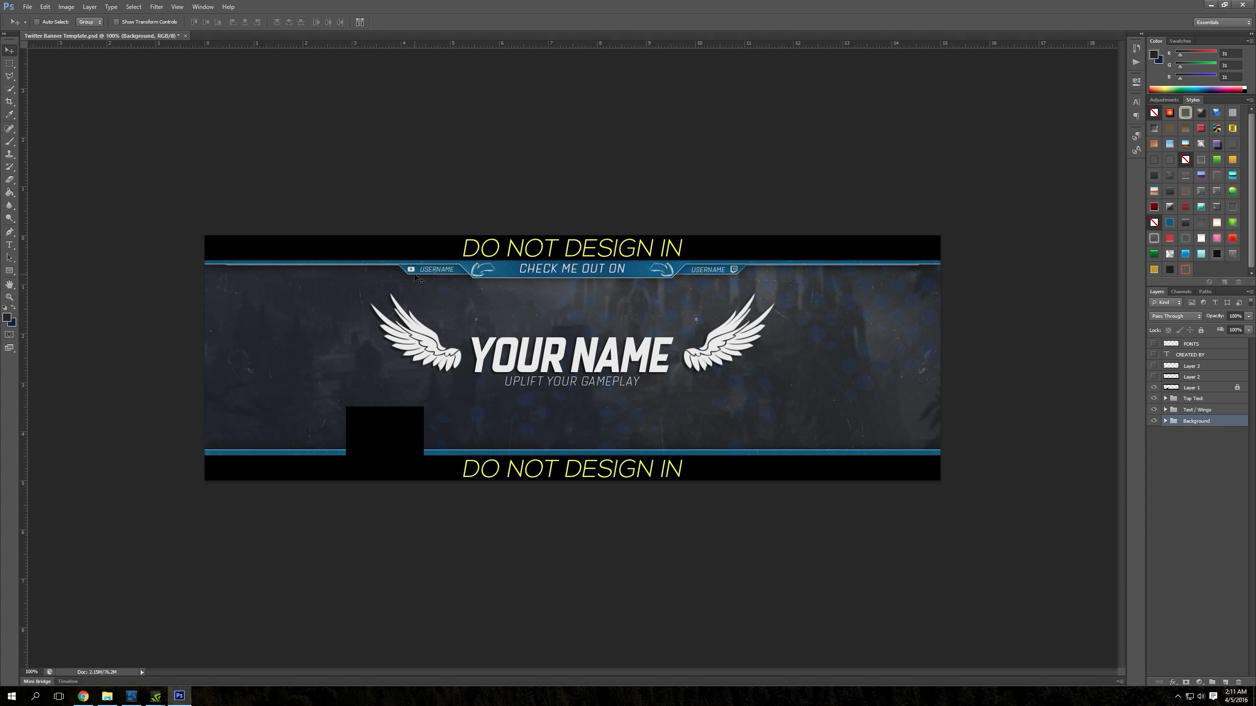
mouse_move(750, 279)
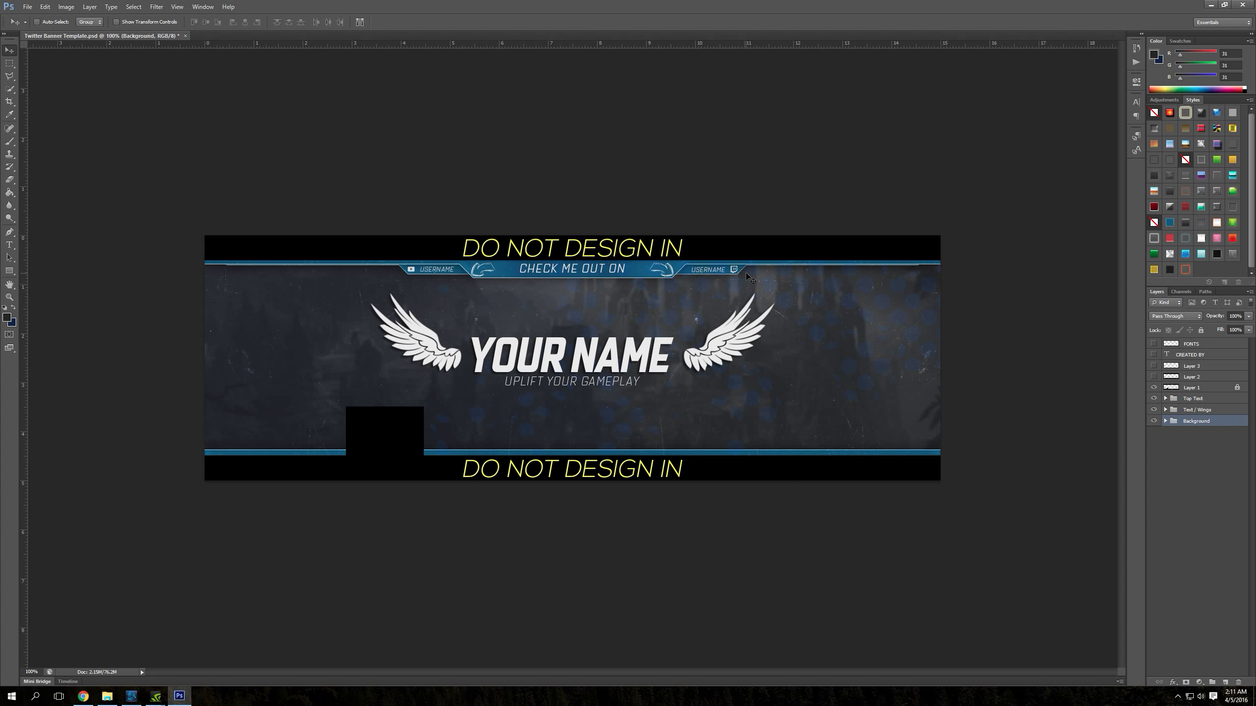
mouse_move(607, 291)
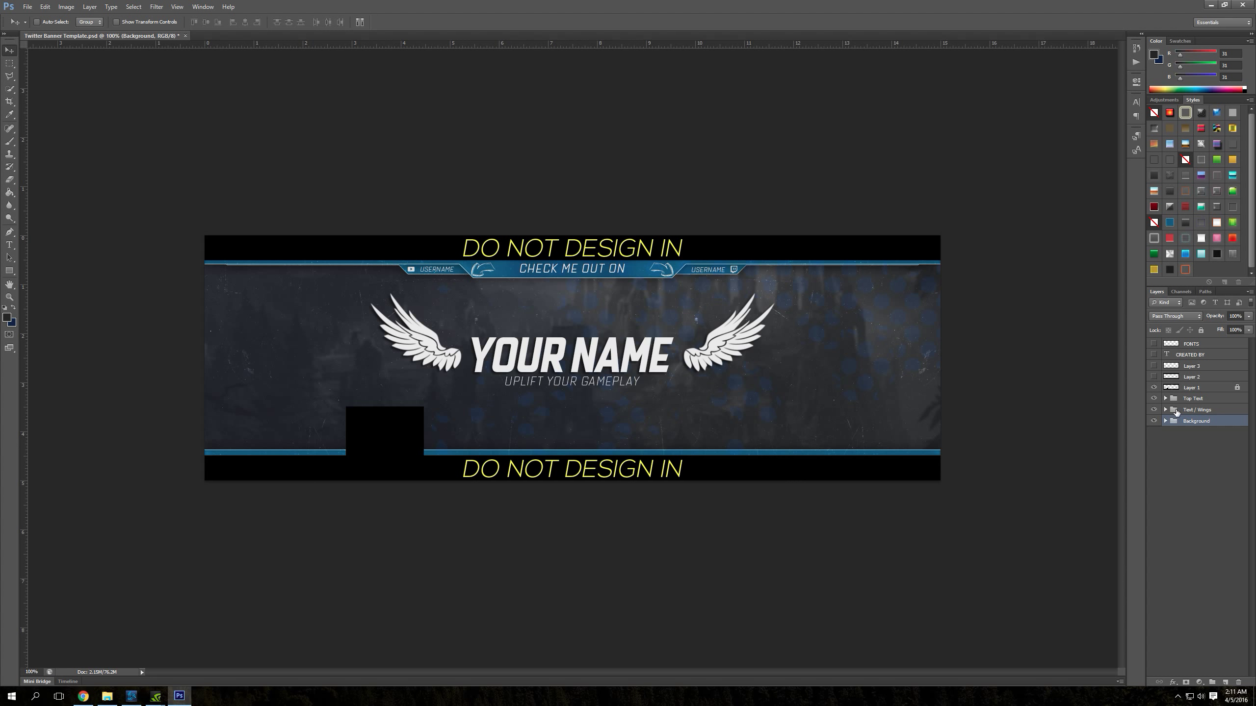
mouse_move(896, 298)
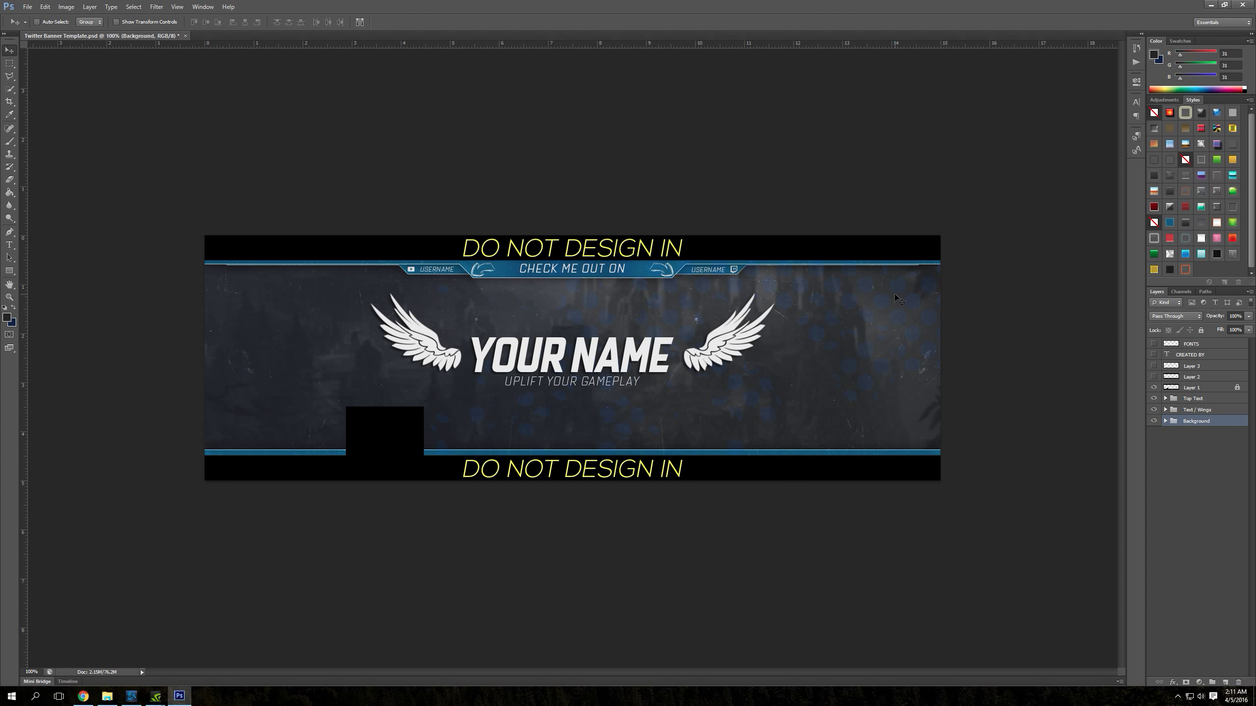
mouse_move(212, 281)
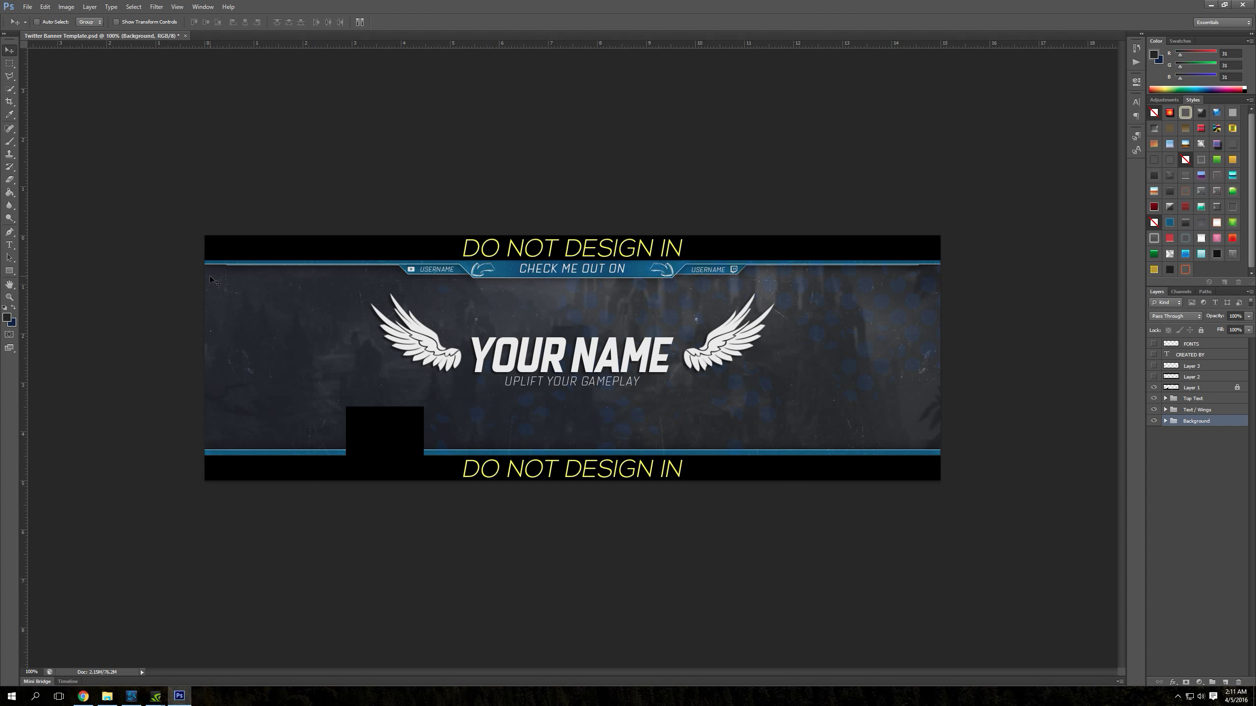
mouse_move(243, 273)
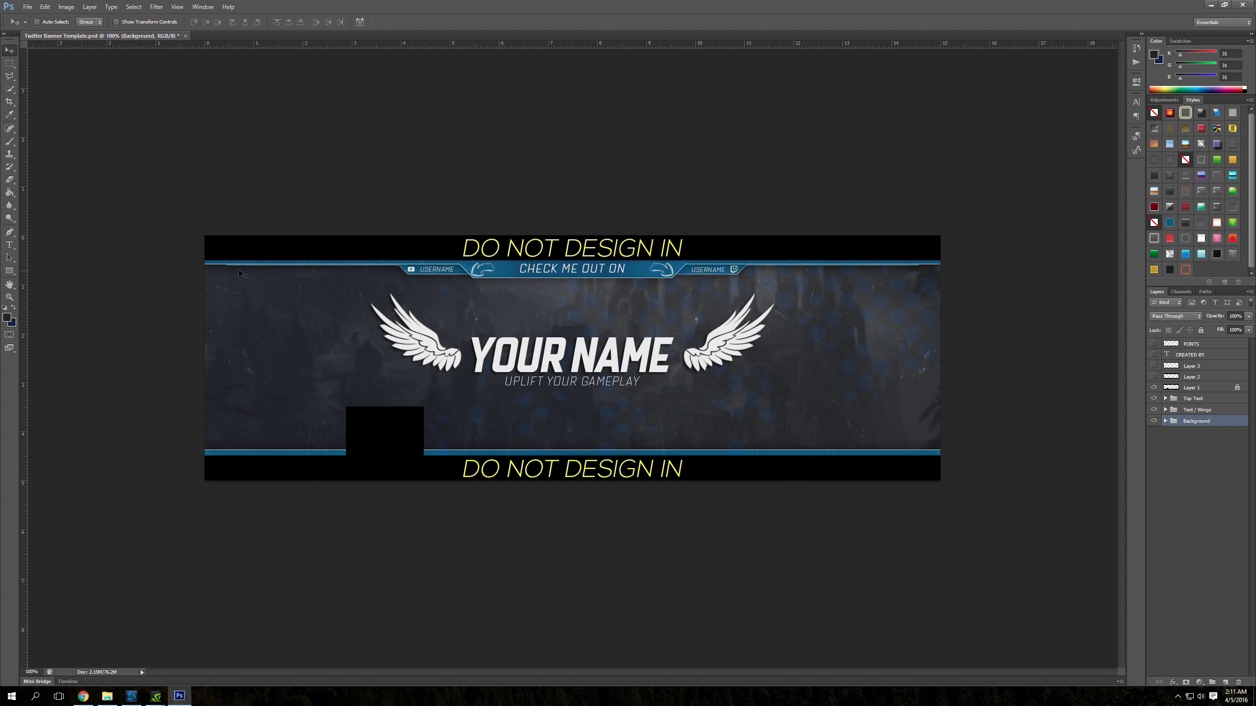
mouse_move(508, 291)
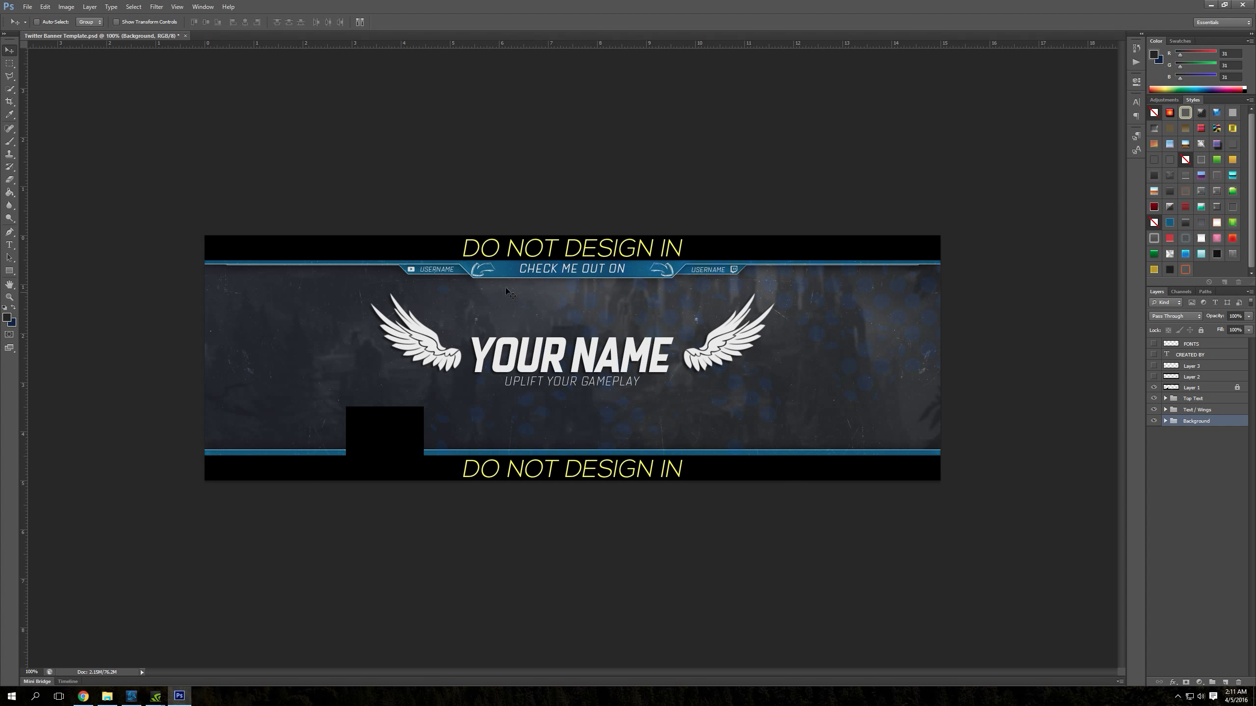
Turn on the FONTS layer to show the Quarca font note.
left_click(1153, 343)
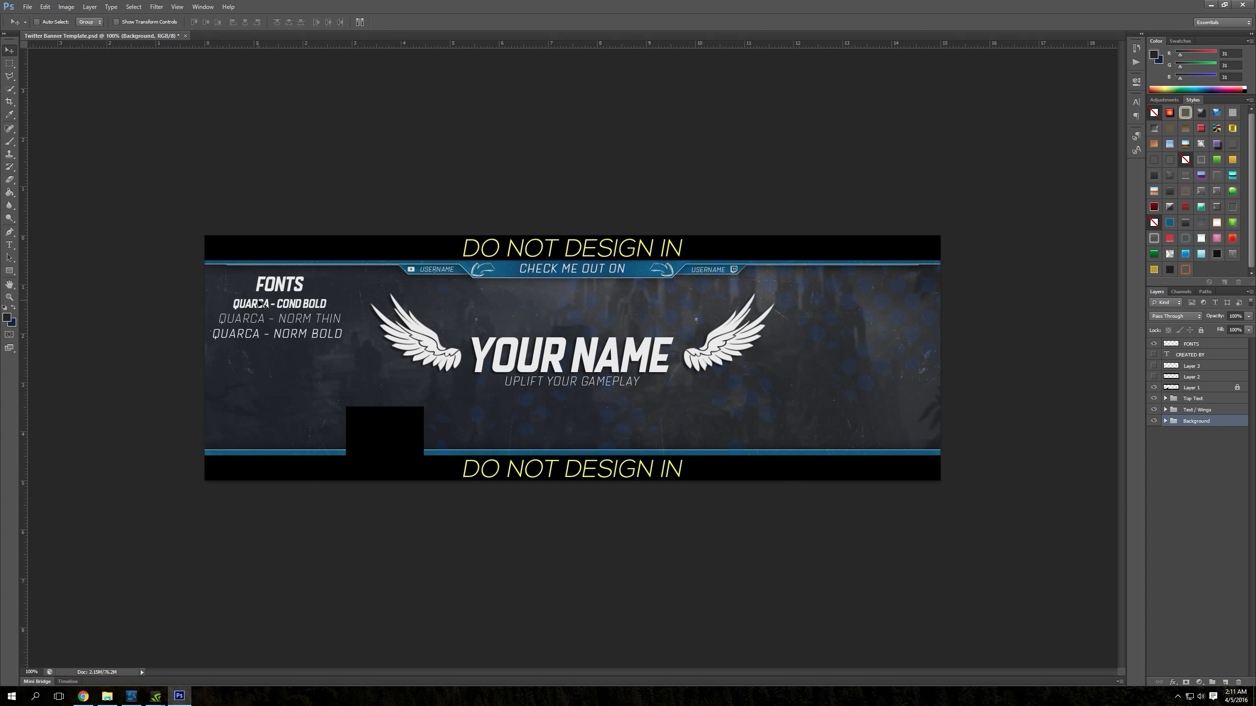
mouse_move(325, 314)
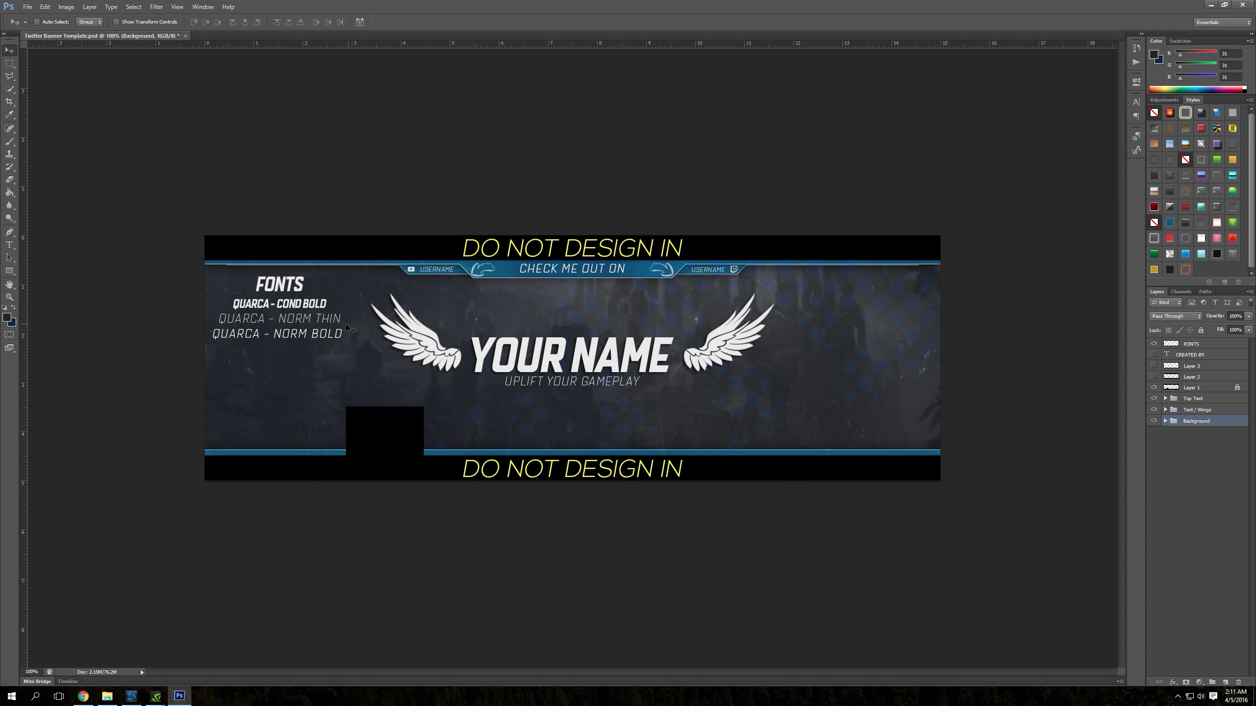
mouse_move(349, 344)
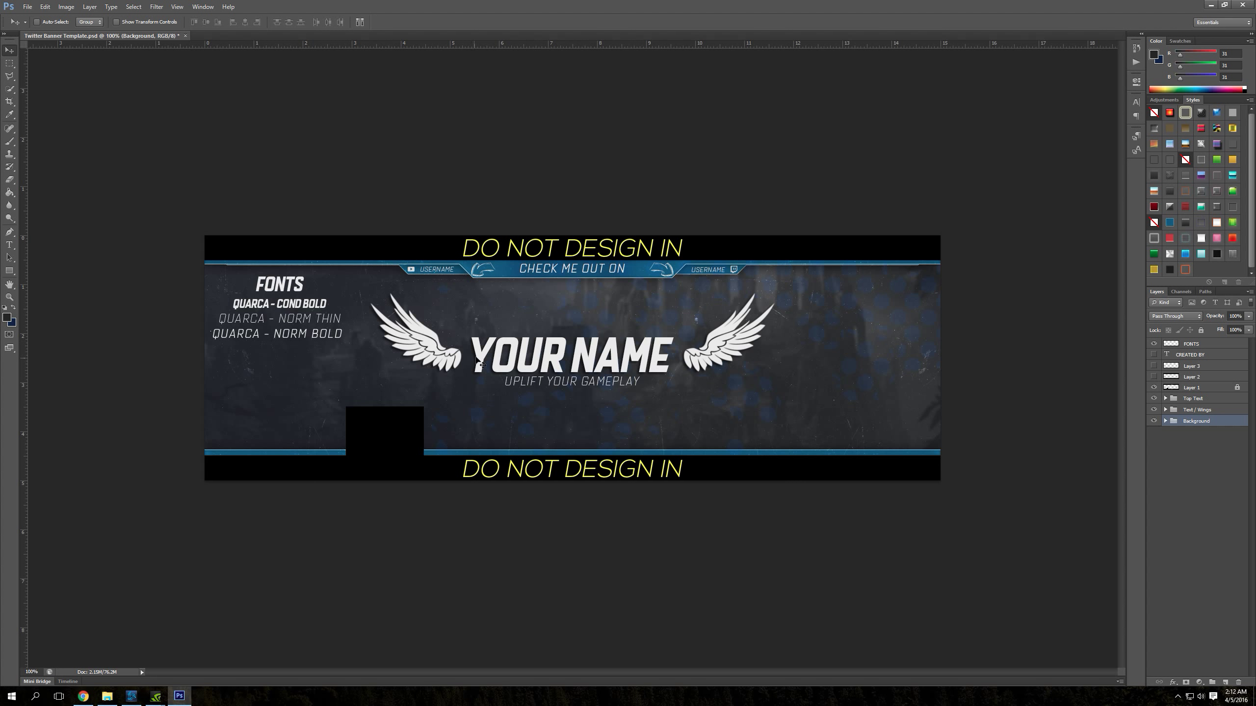
mouse_move(699, 293)
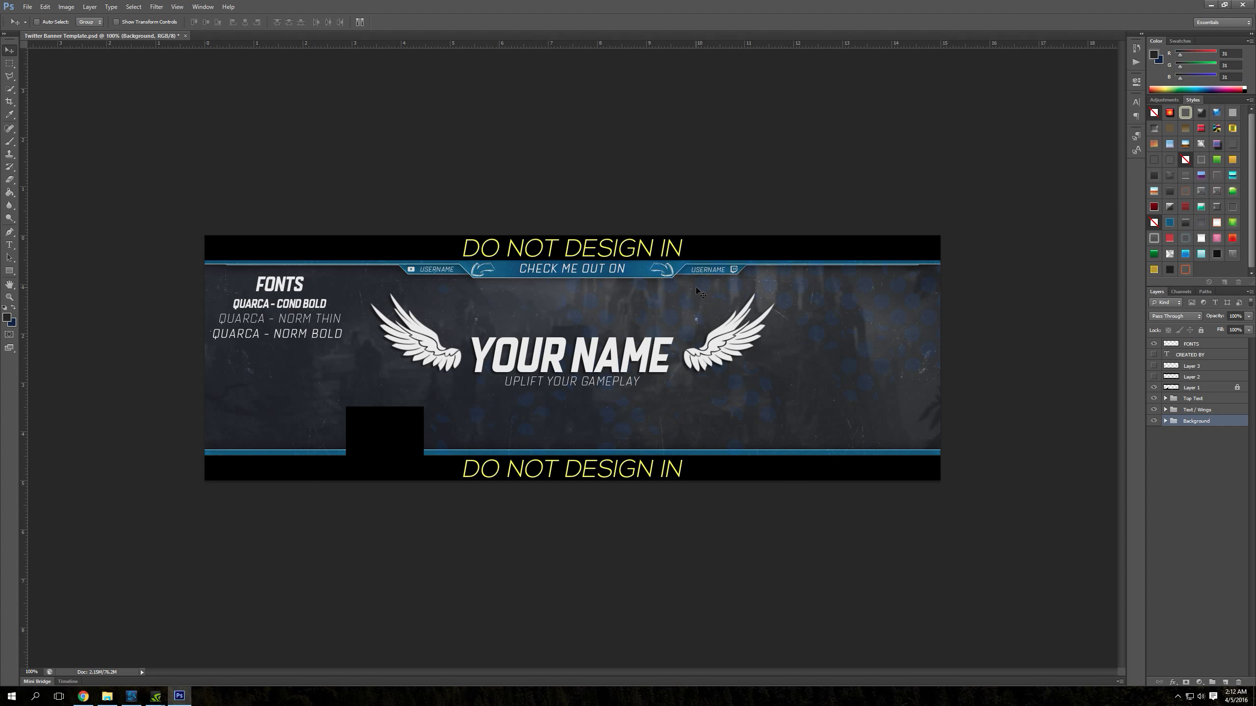